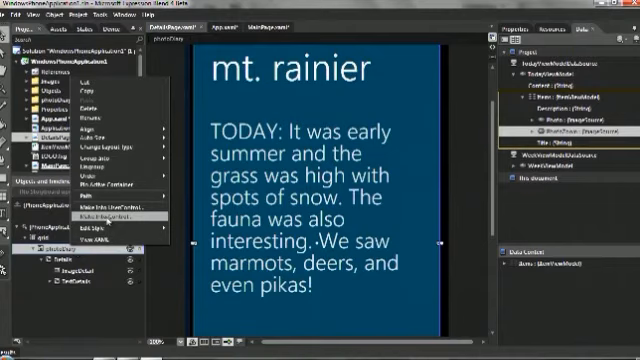
# Step: Make photoDiary into a ToggleButton control, keeping the style name ToggleButtonStyle1
pyautogui.click(108, 216)
pyautogui.write('bu')
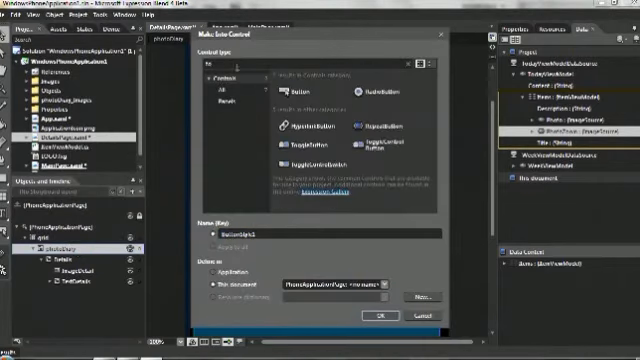
pyautogui.click(300, 141)
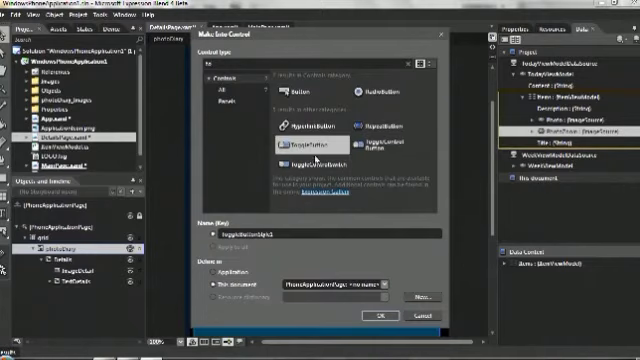
pyautogui.click(378, 315)
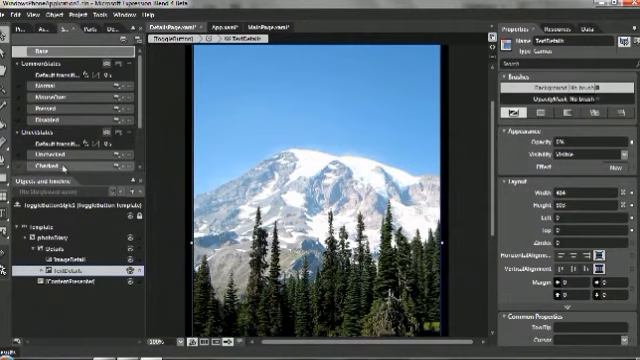
# Step: Select a toggle state in the States panel to set ImageDetail and TextDetails visibility
pyautogui.click(42, 158)
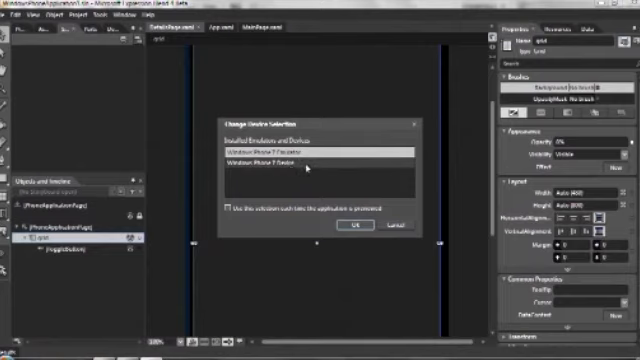
# Step: Choose the Windows Phone 7 Emulator as the target device and launch the app
pyautogui.click(354, 223)
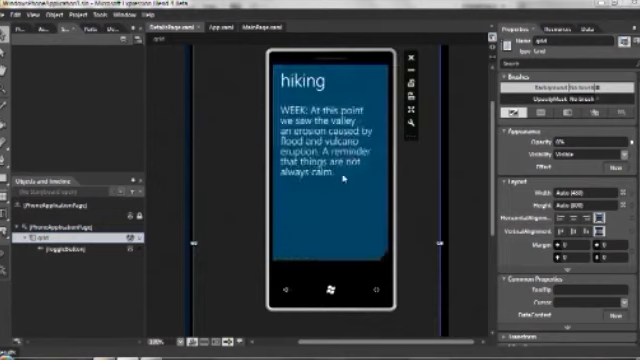
pyautogui.moveTo(288, 295)
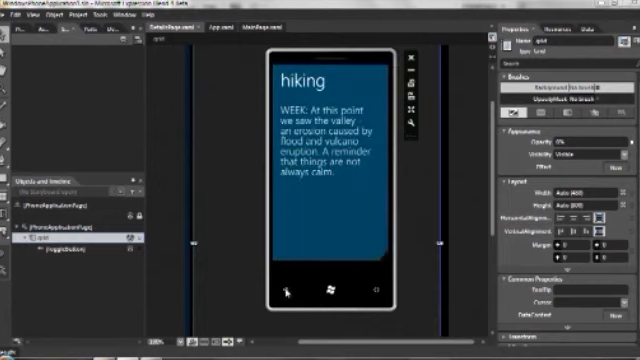